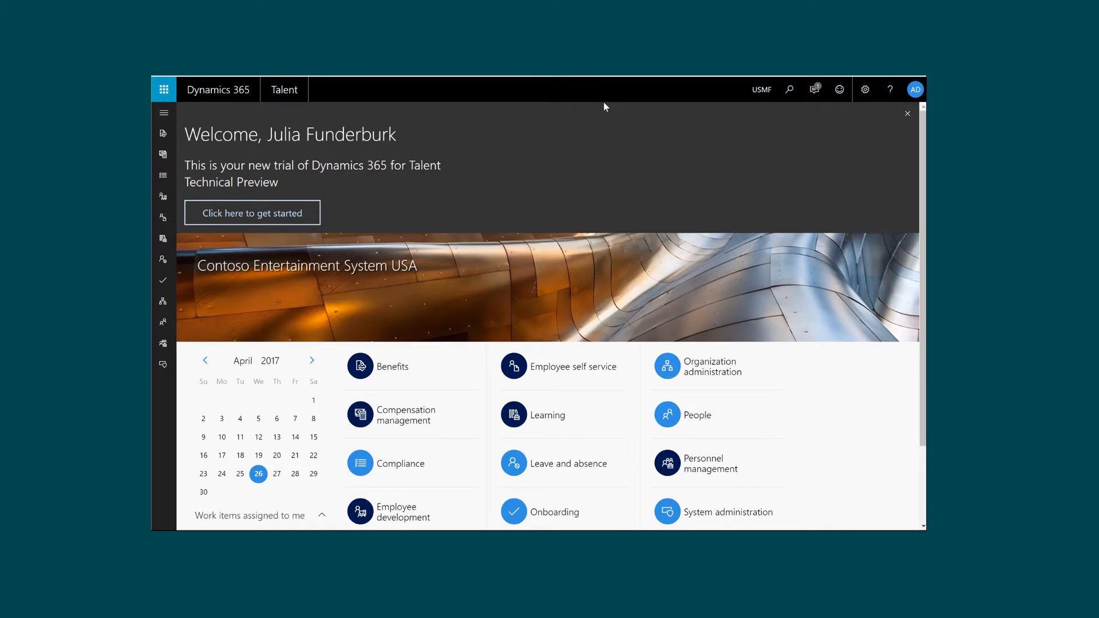
mouse_move(509, 234)
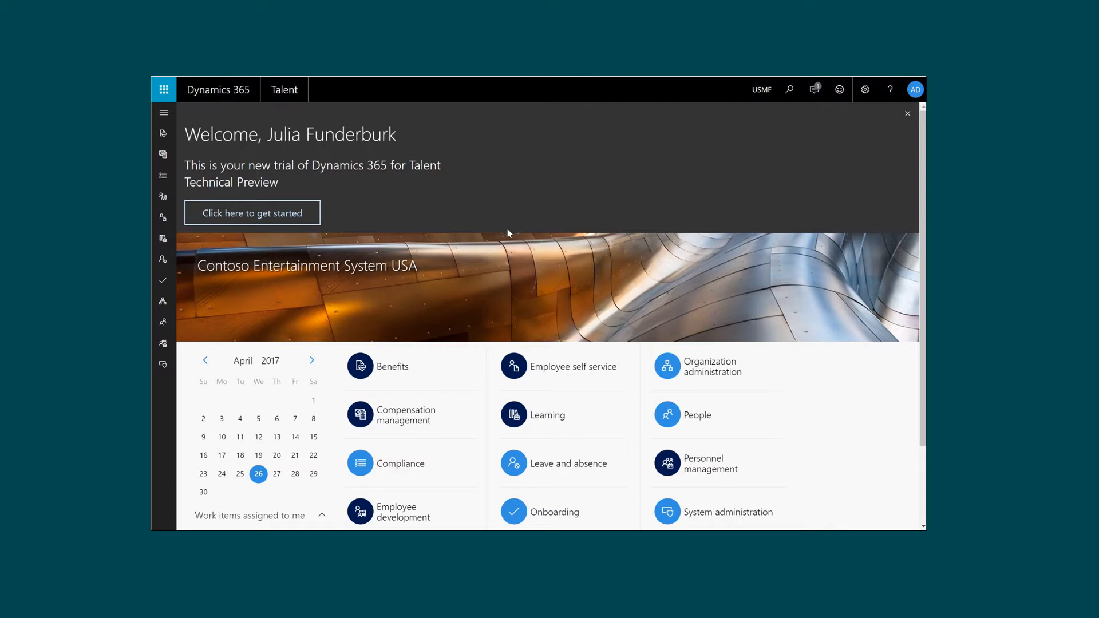
mouse_move(410, 415)
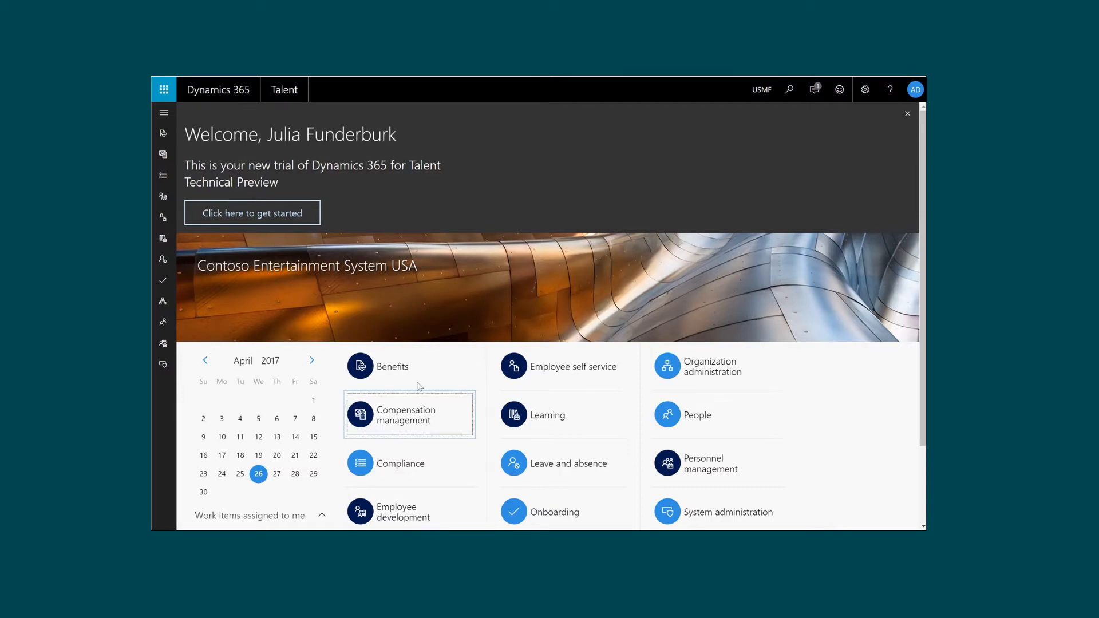
Step: Open the Compensation management workspace from its home page tile
left_click(406, 415)
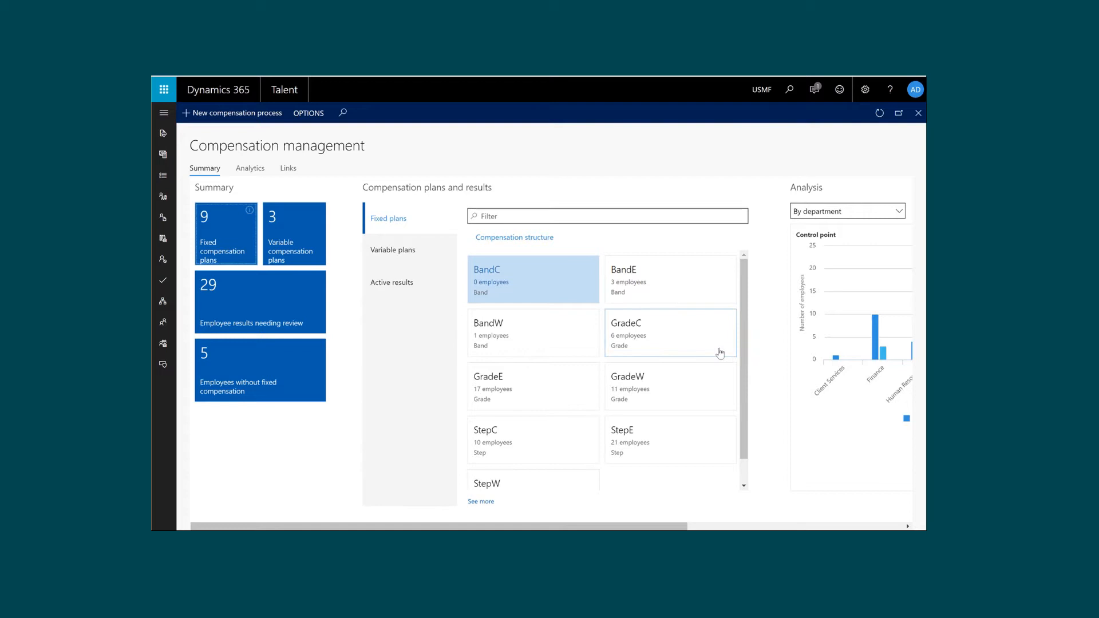
mouse_move(764, 392)
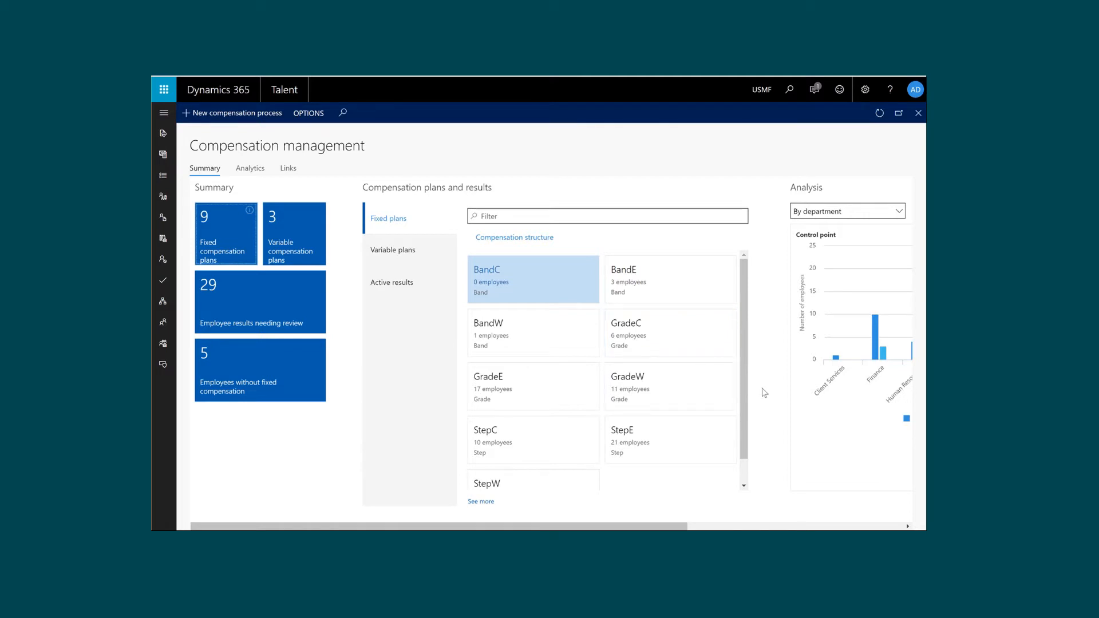
mouse_move(669, 344)
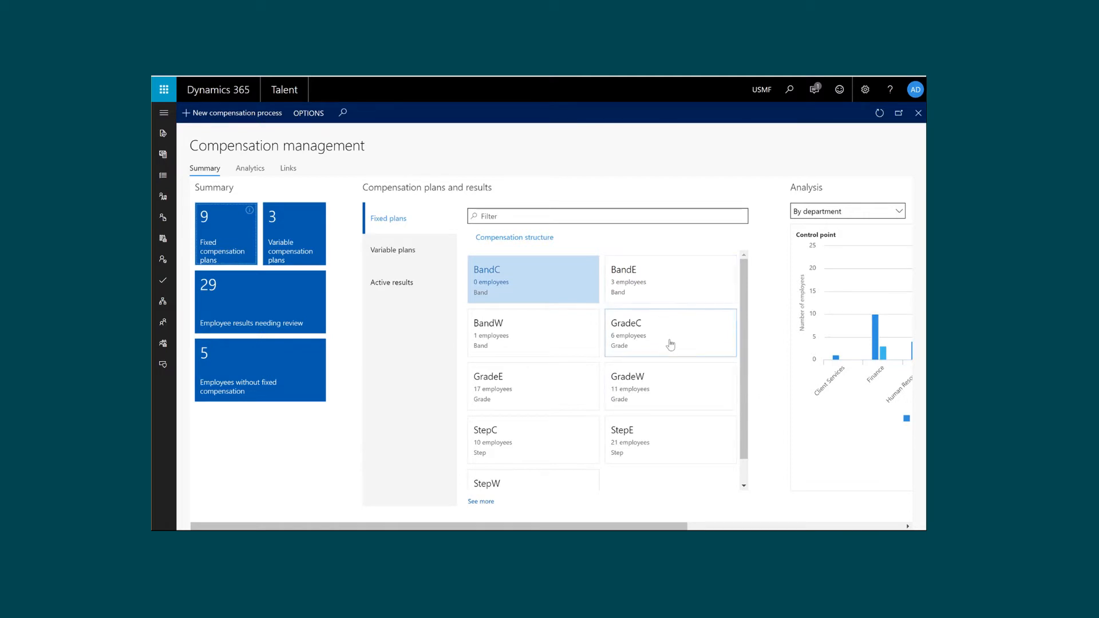
mouse_move(687, 443)
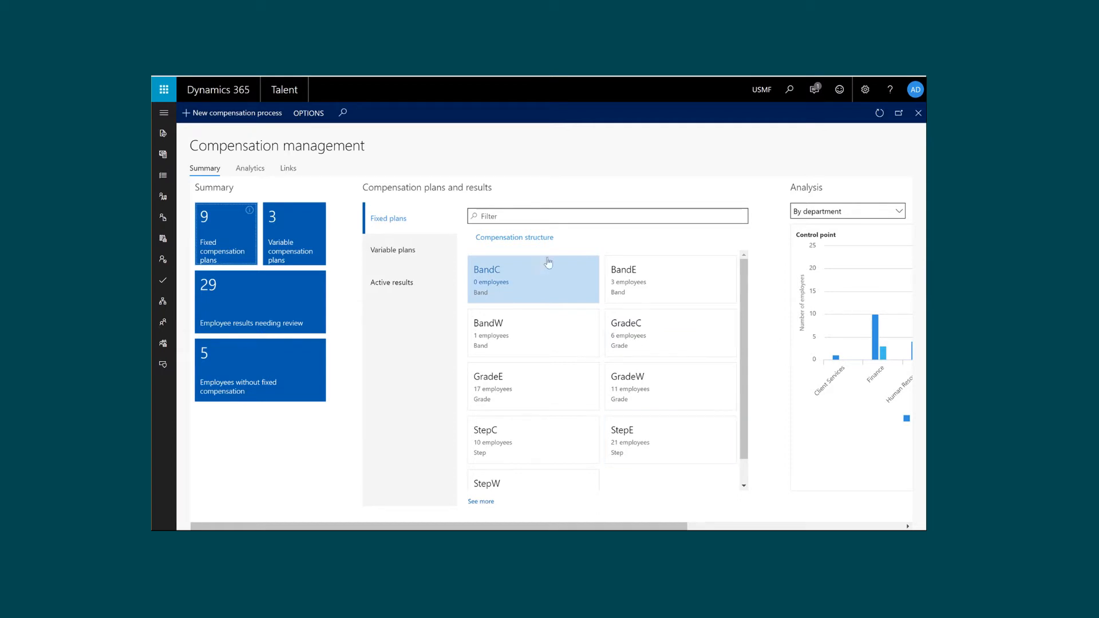
mouse_move(498, 332)
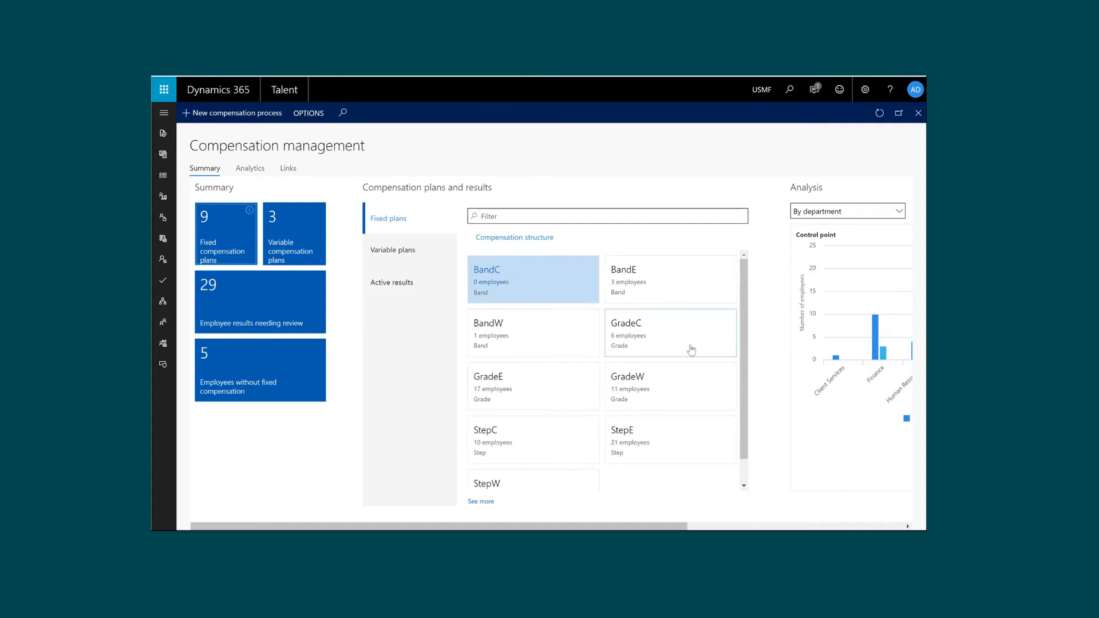
Step: Open the GradeC compensation structure and select the G02 level
left_click(669, 334)
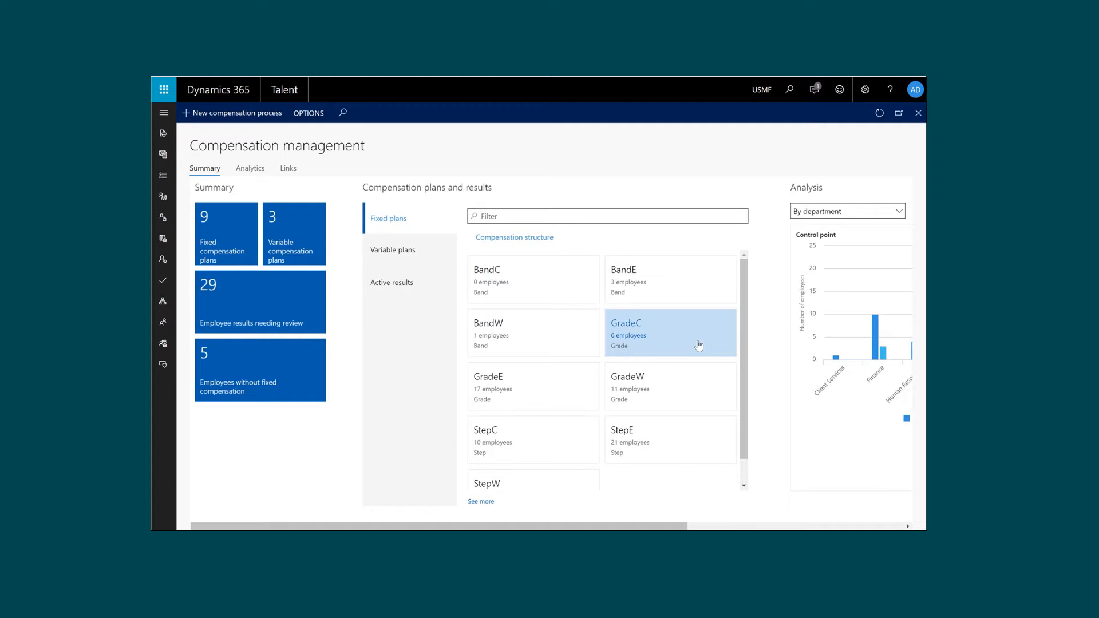
mouse_move(629, 336)
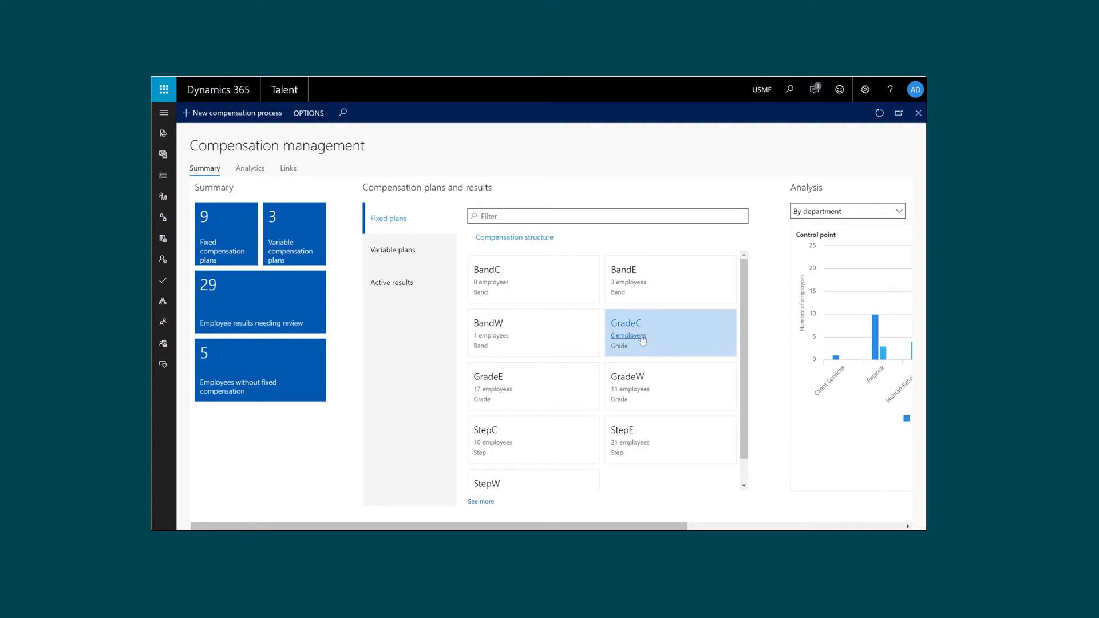
mouse_move(629, 336)
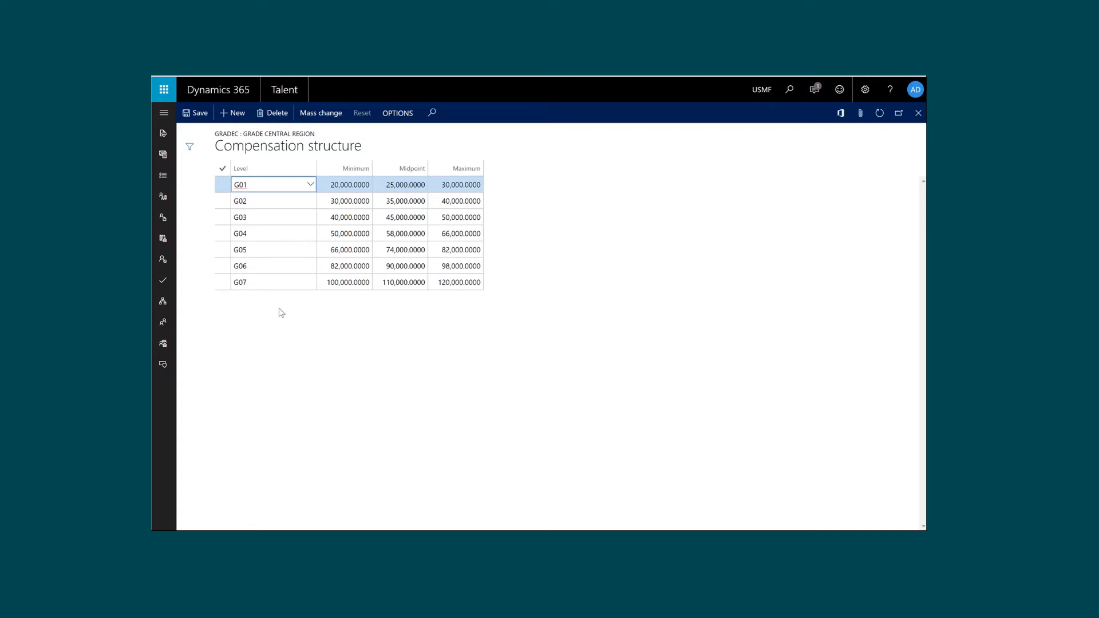
mouse_move(390, 302)
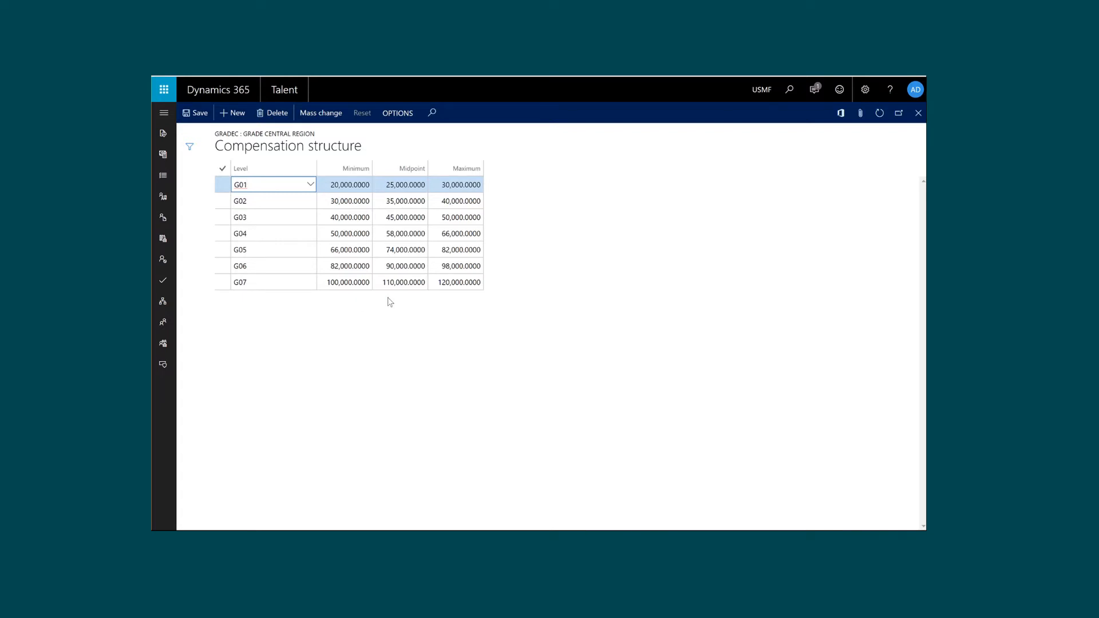
mouse_move(510, 222)
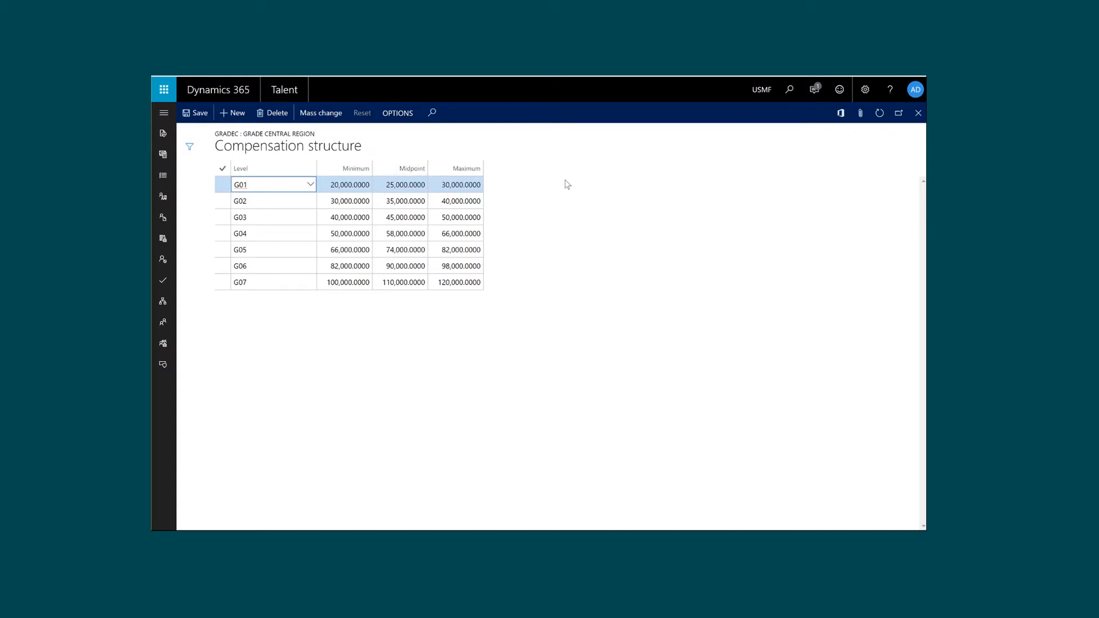
left_click(344, 201)
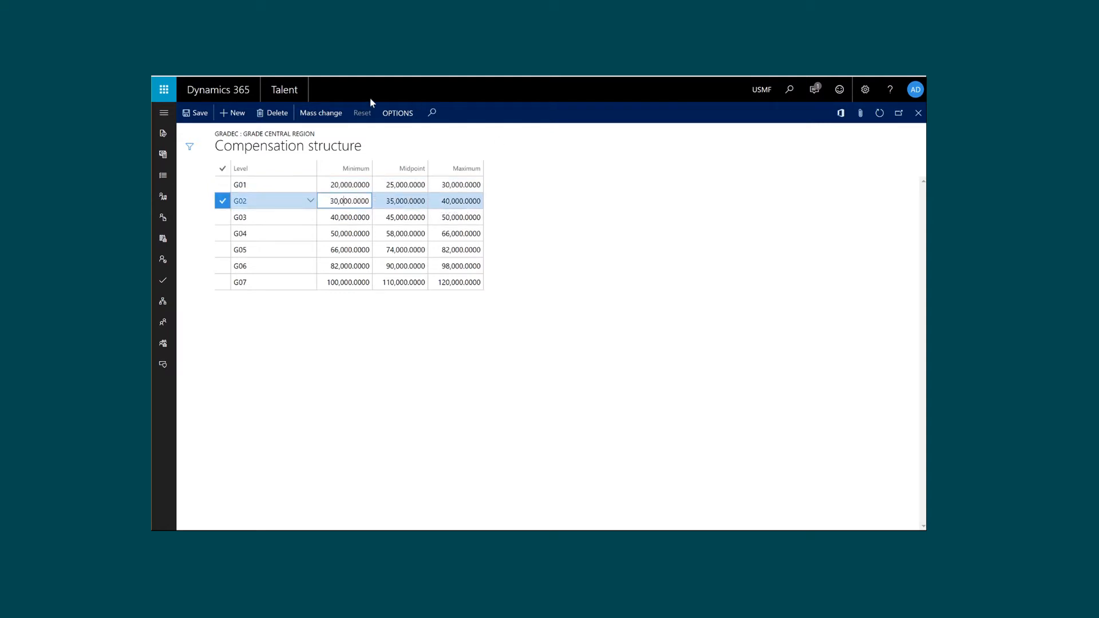
Step: Set up a 3% percentage mass adjustment for all GradeC levels
left_click(321, 112)
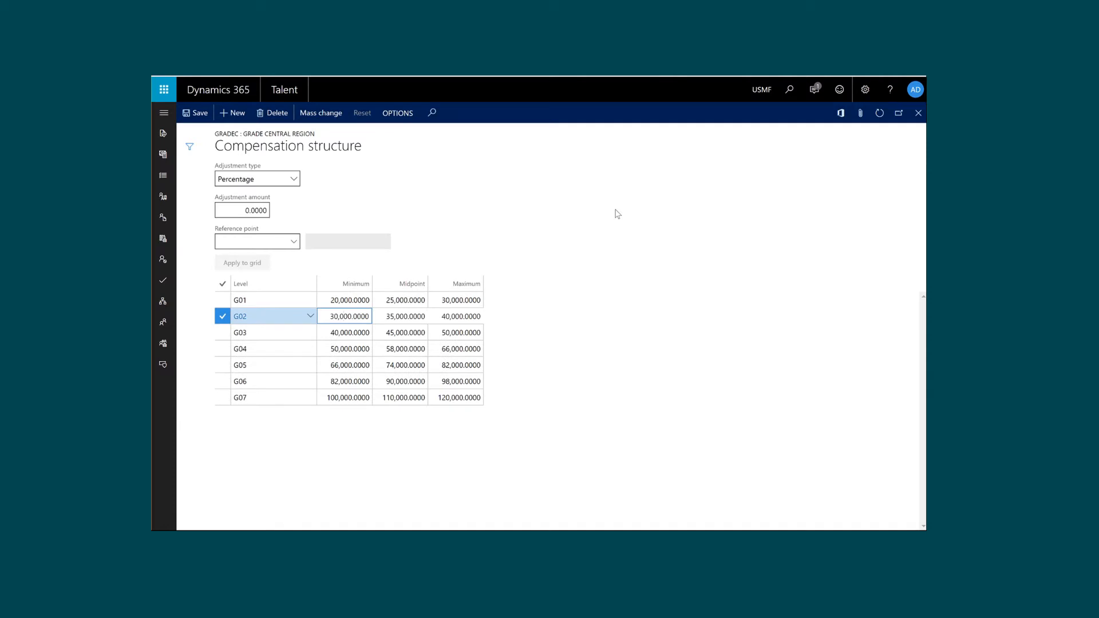
mouse_move(452, 196)
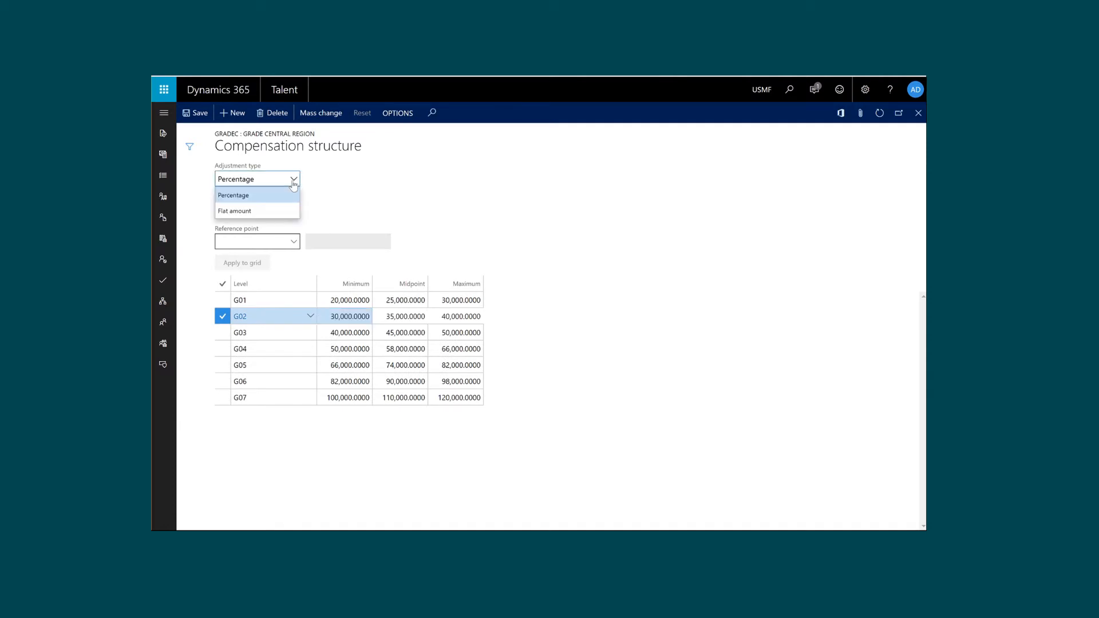
left_click(233, 195)
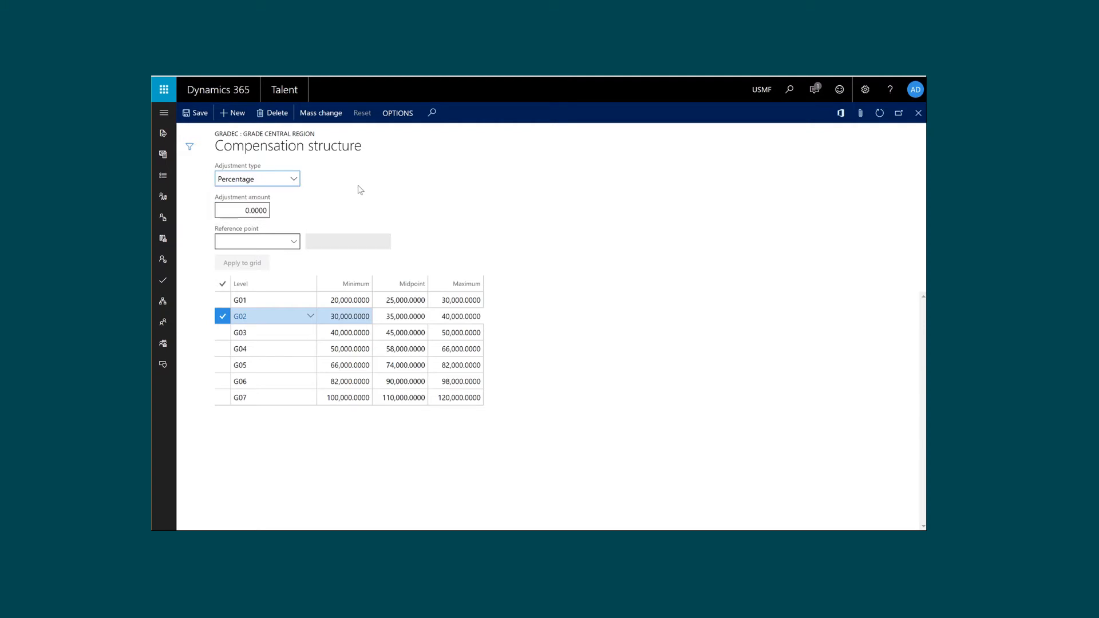
left_click(241, 210)
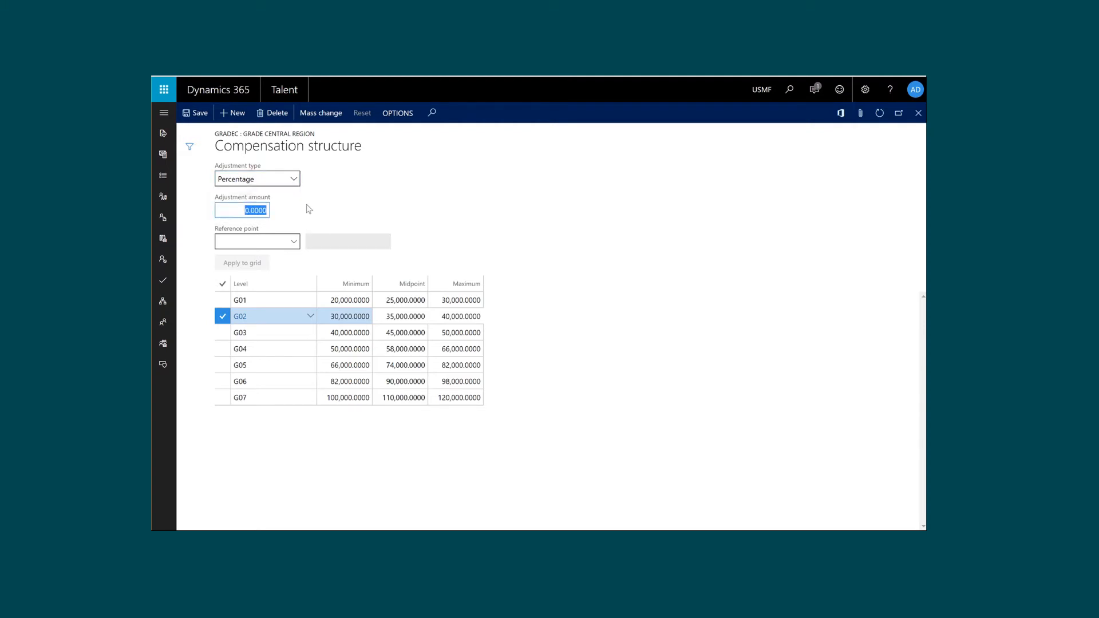
type("3")
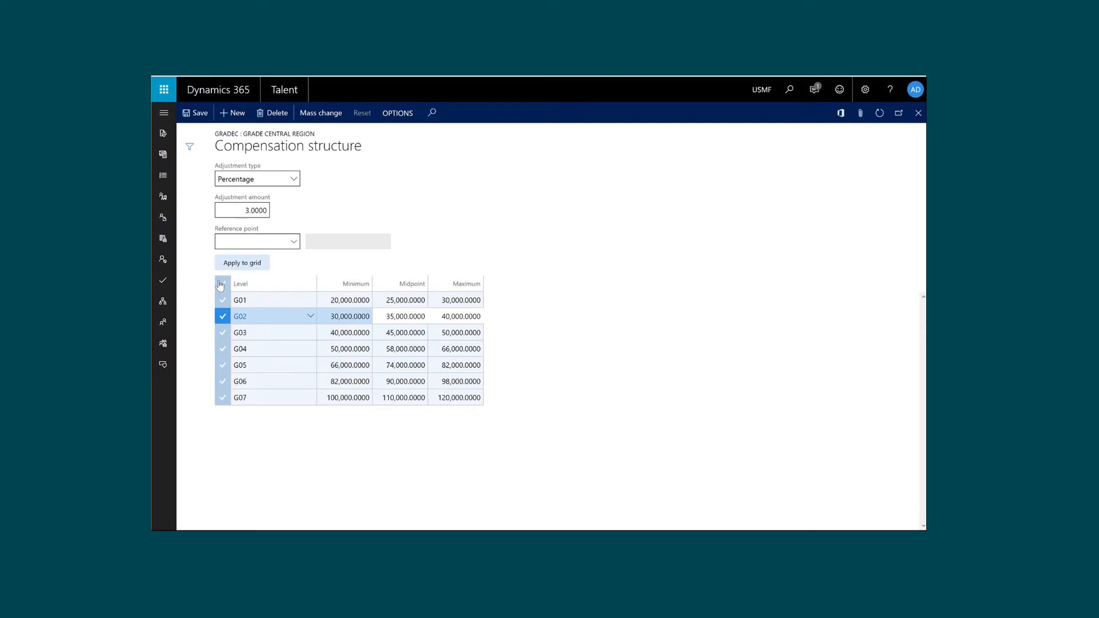
left_click(223, 284)
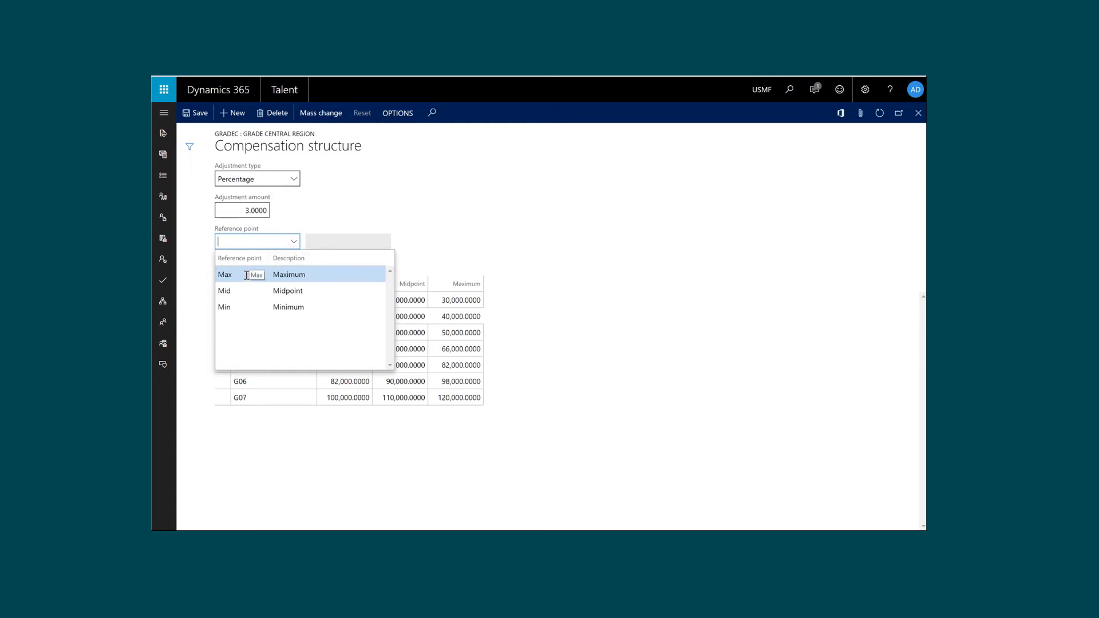
Step: Preview a 3% increase to every level's Max, reset it, and close the structure
left_click(224, 274)
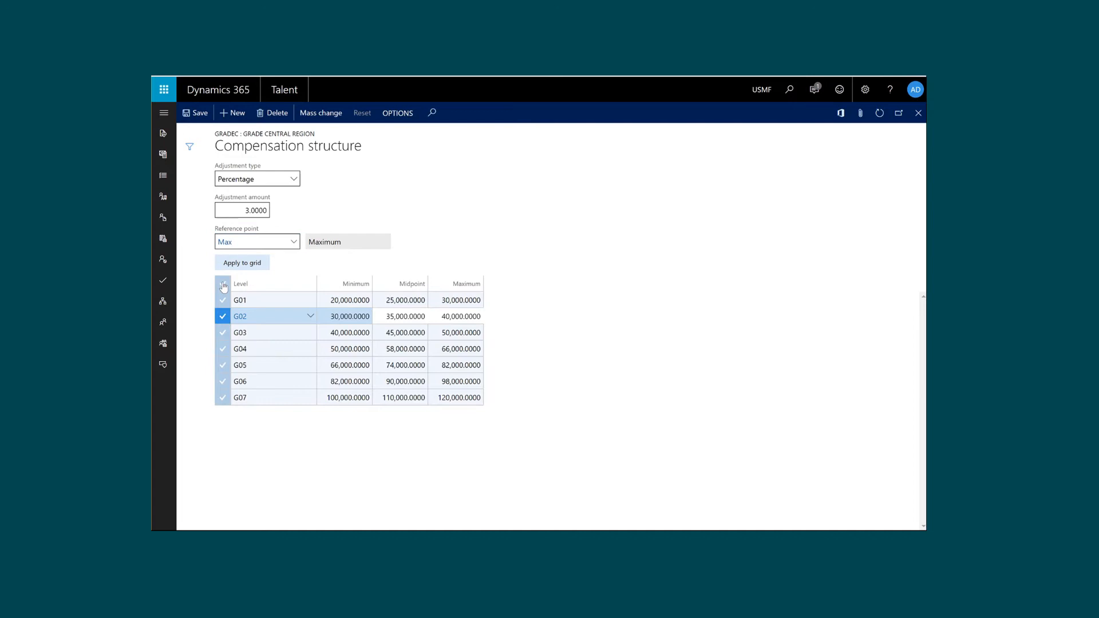
left_click(241, 262)
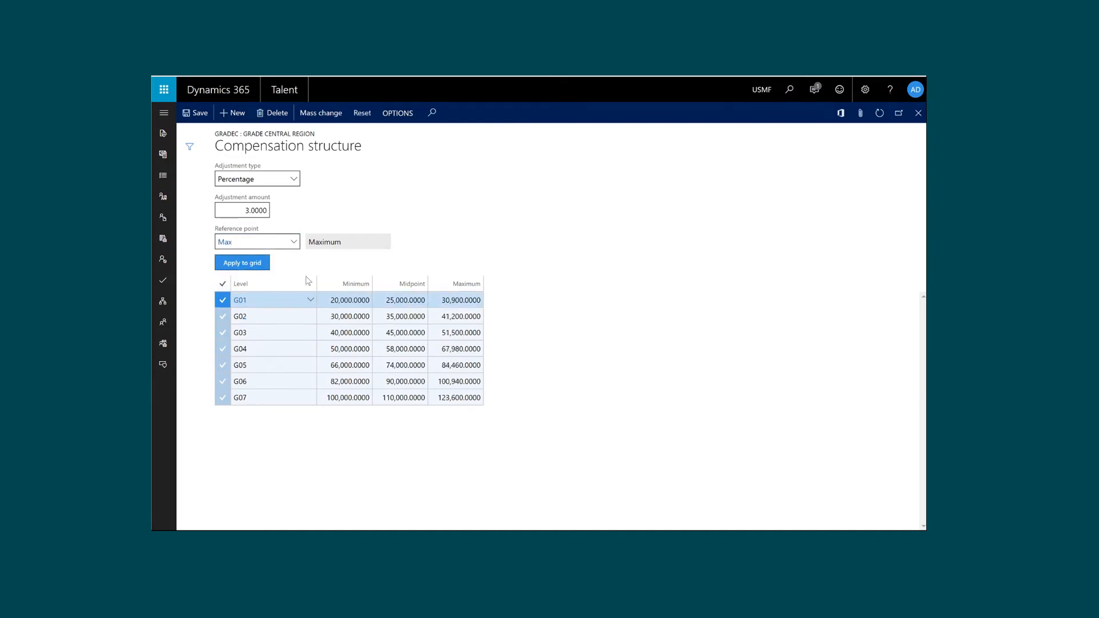
mouse_move(528, 414)
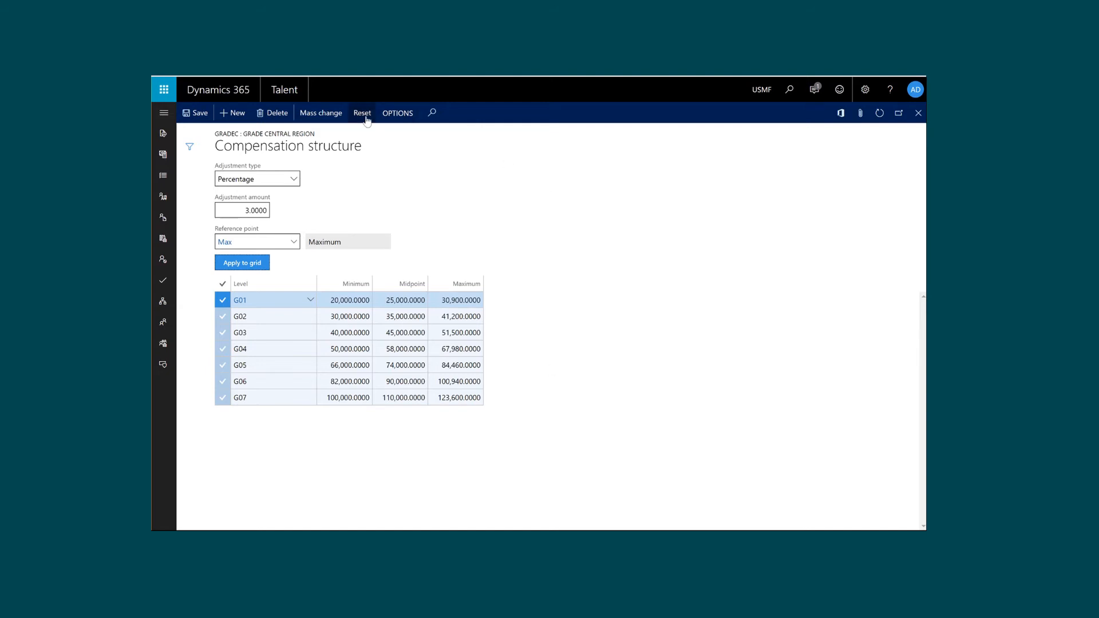
left_click(363, 113)
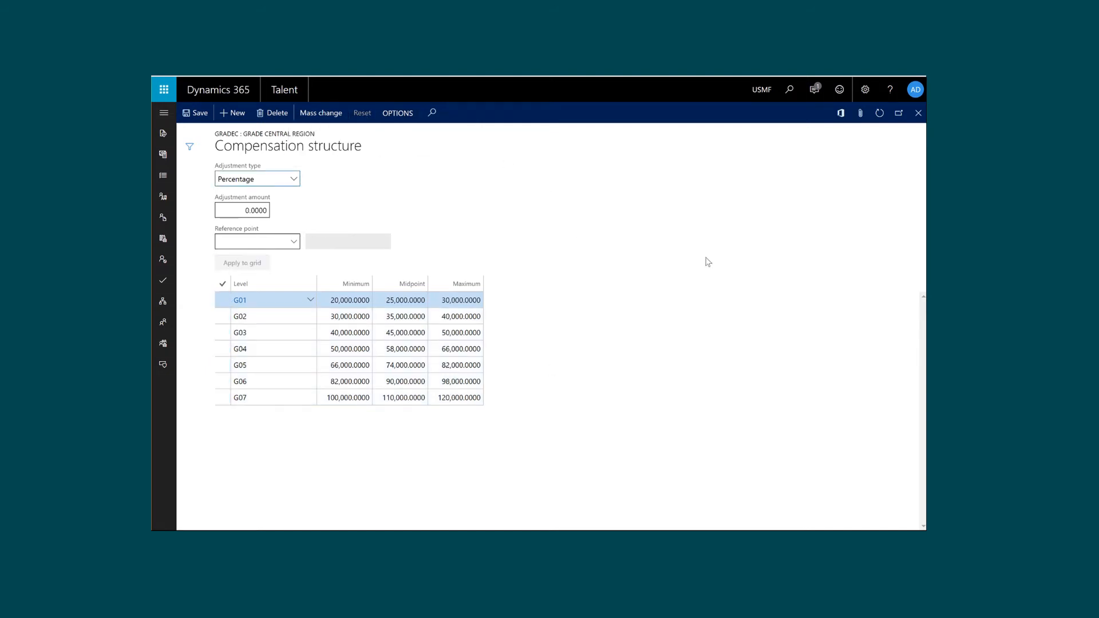
mouse_move(918, 109)
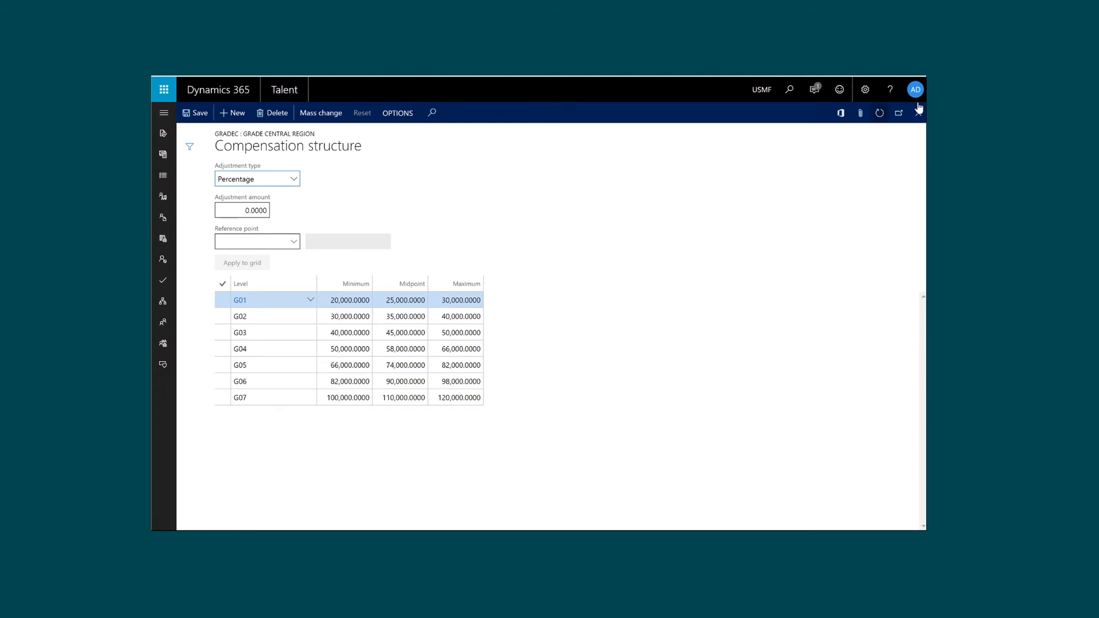
left_click(920, 113)
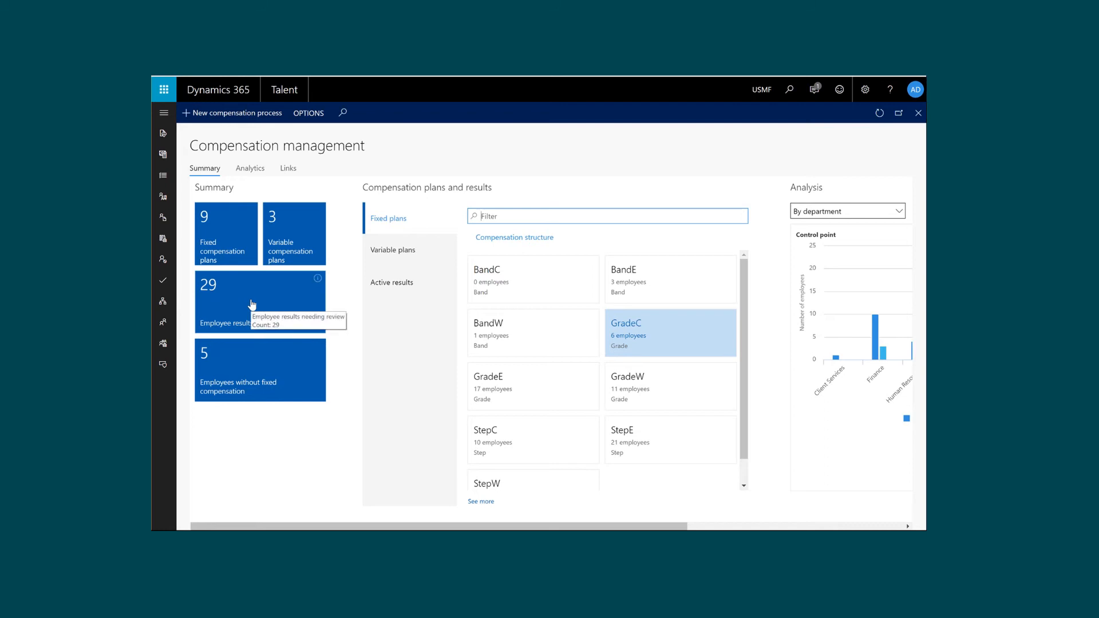
mouse_move(331, 310)
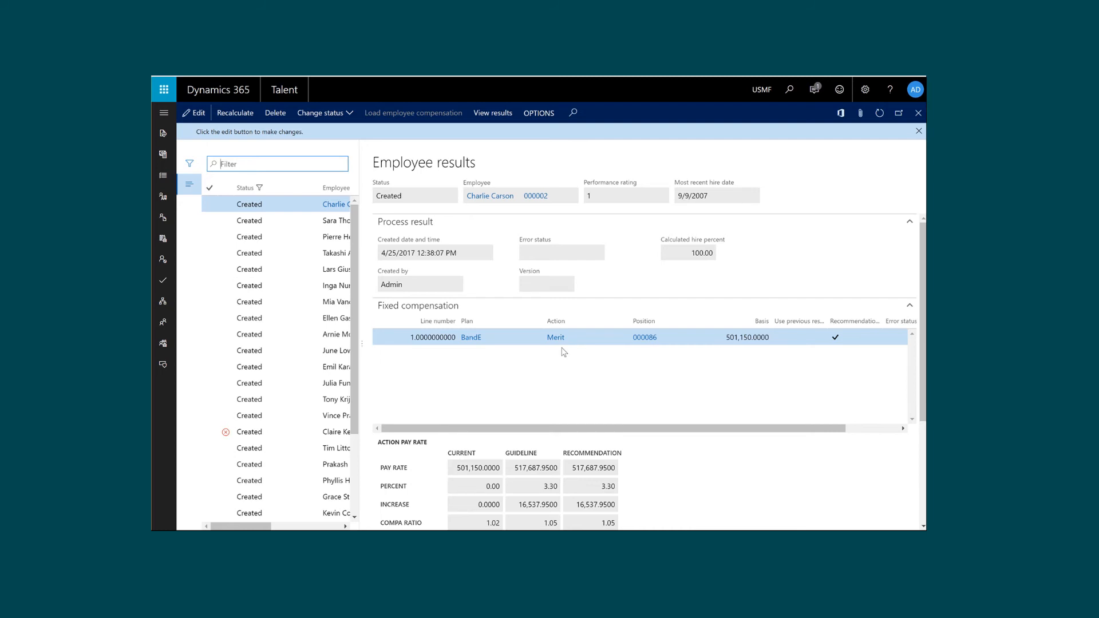
mouse_move(842, 409)
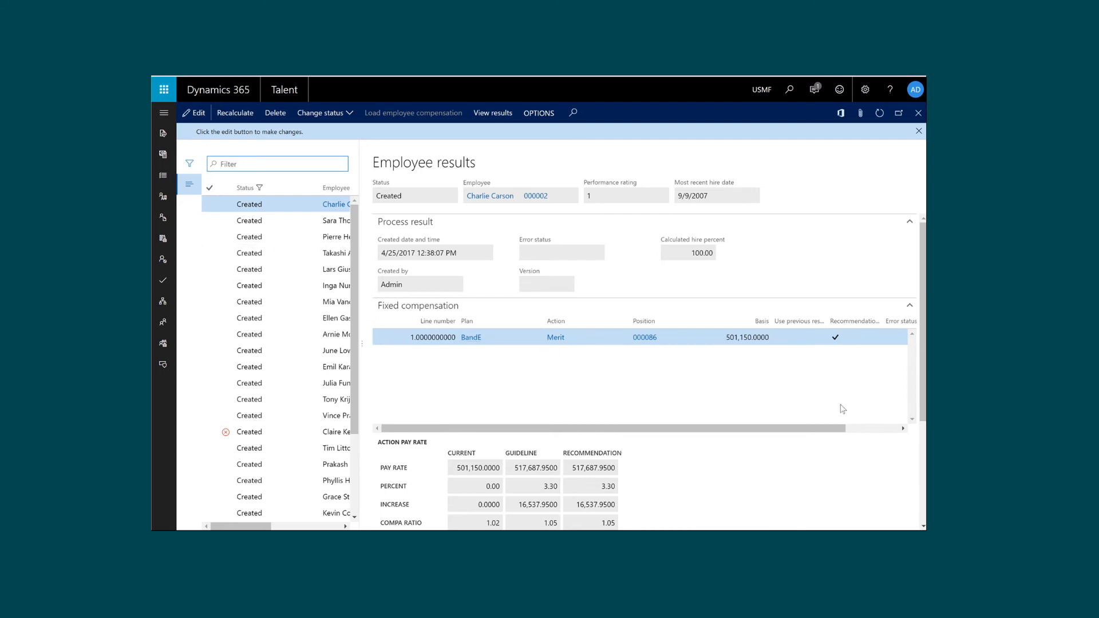
left_click(909, 222)
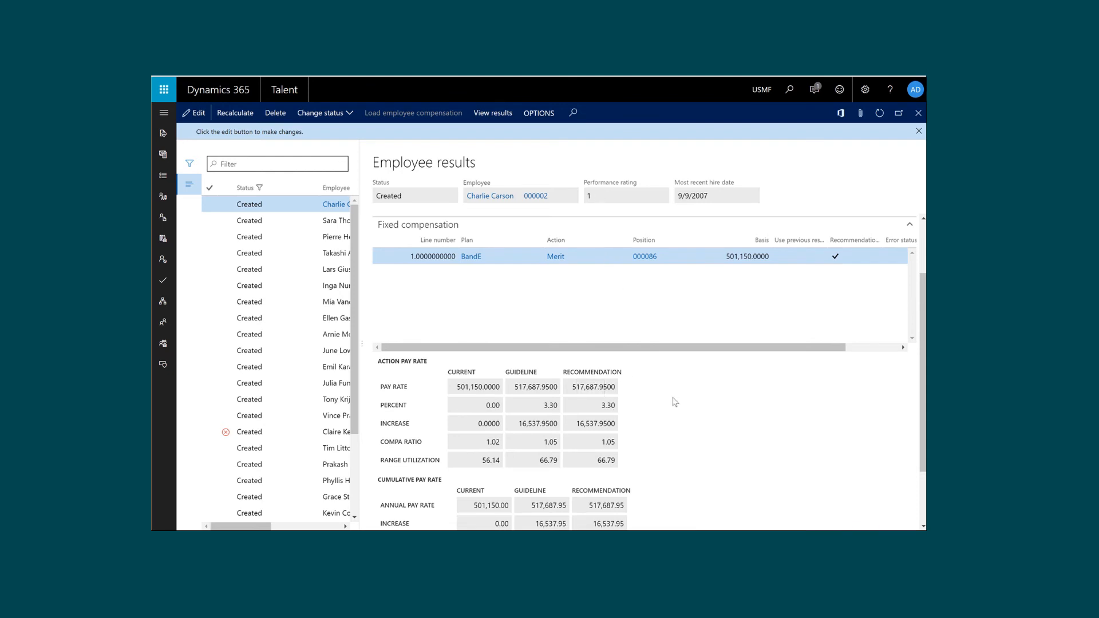
left_click(322, 112)
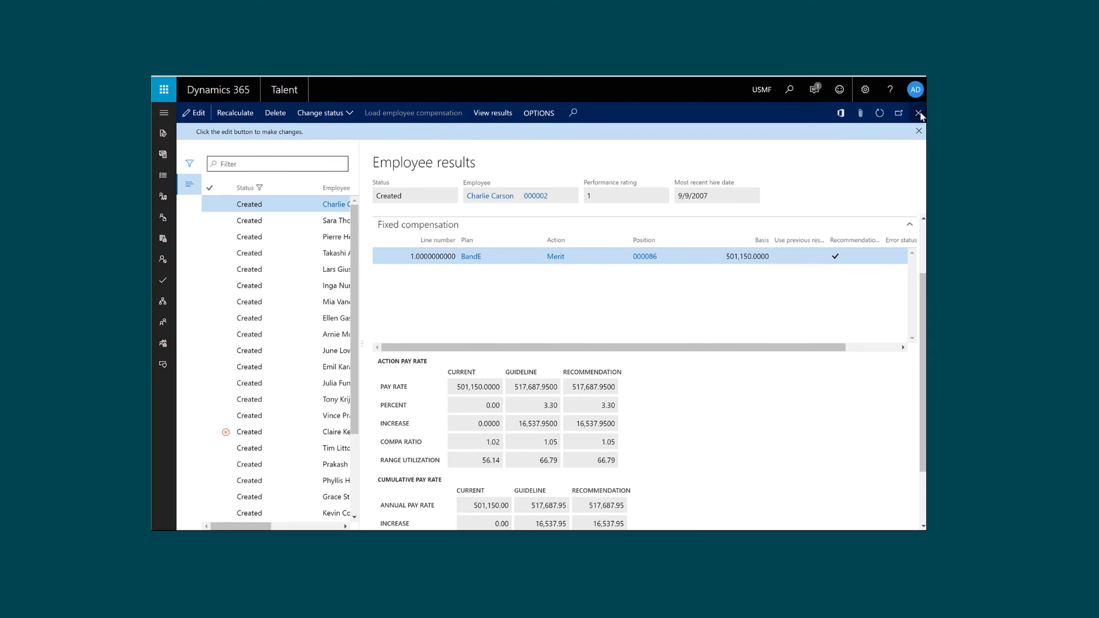
Step: Close the employee results and view the compensation overview on the Analytics tab
left_click(921, 113)
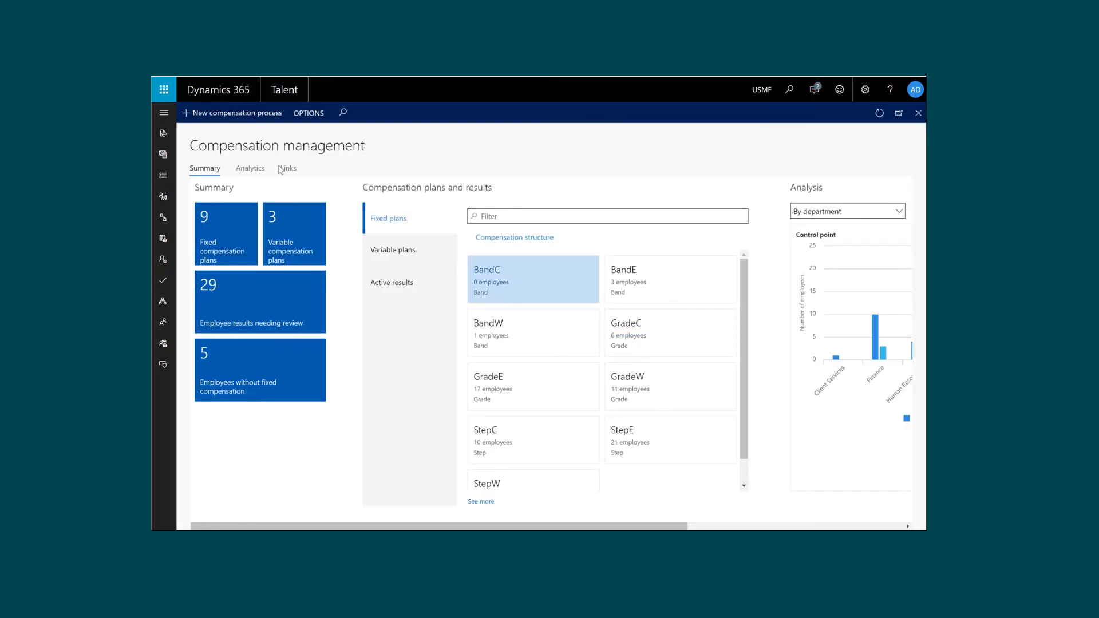
left_click(250, 168)
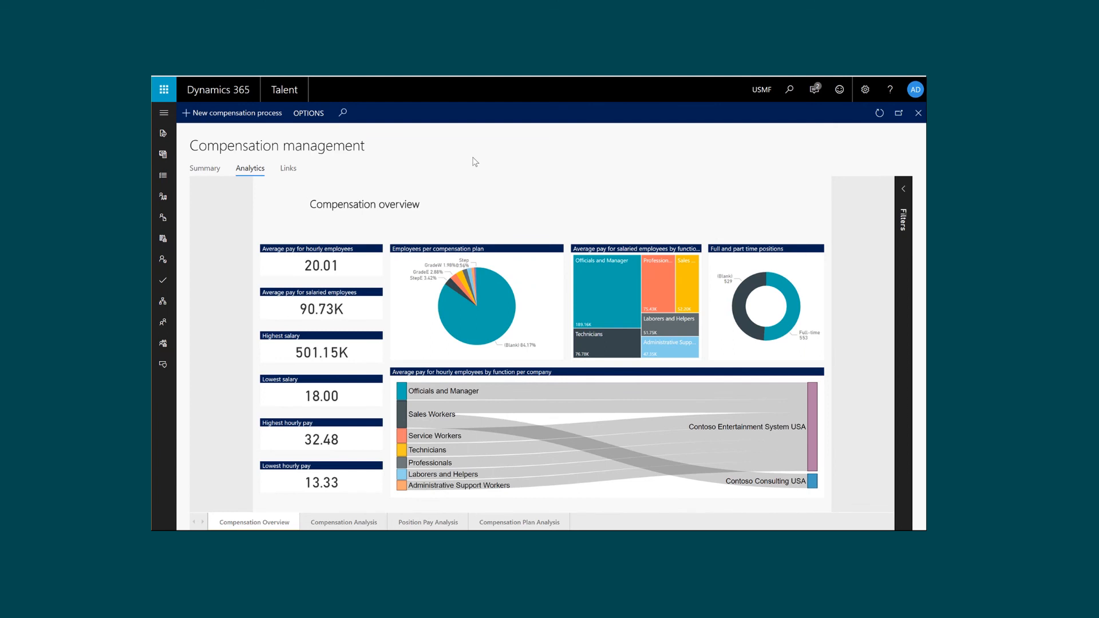
mouse_move(212, 494)
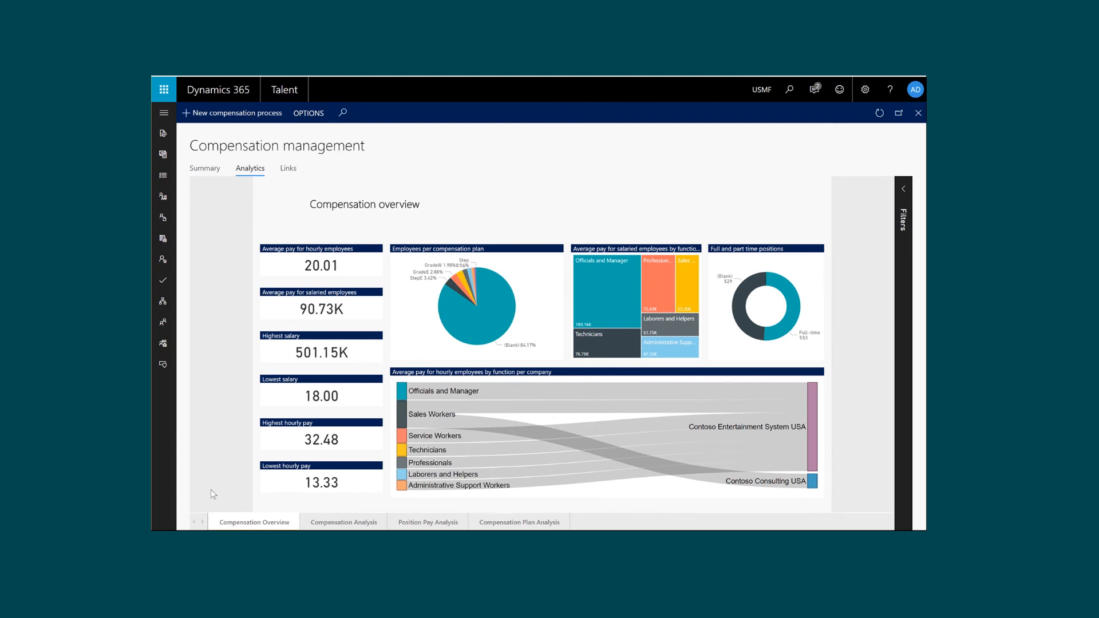
mouse_move(232, 396)
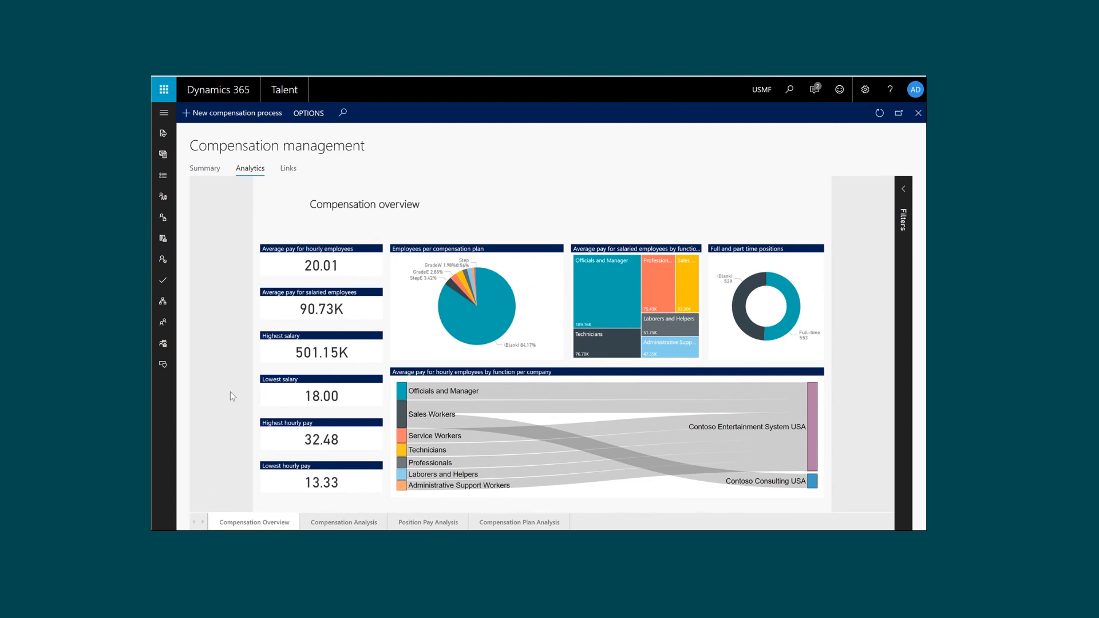
mouse_move(232, 400)
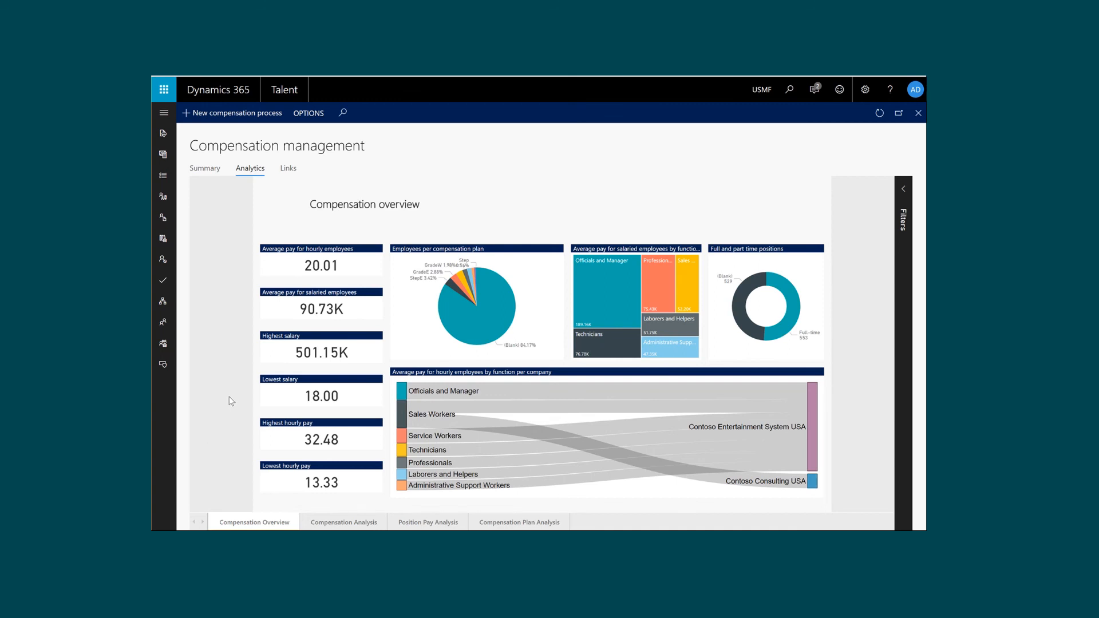